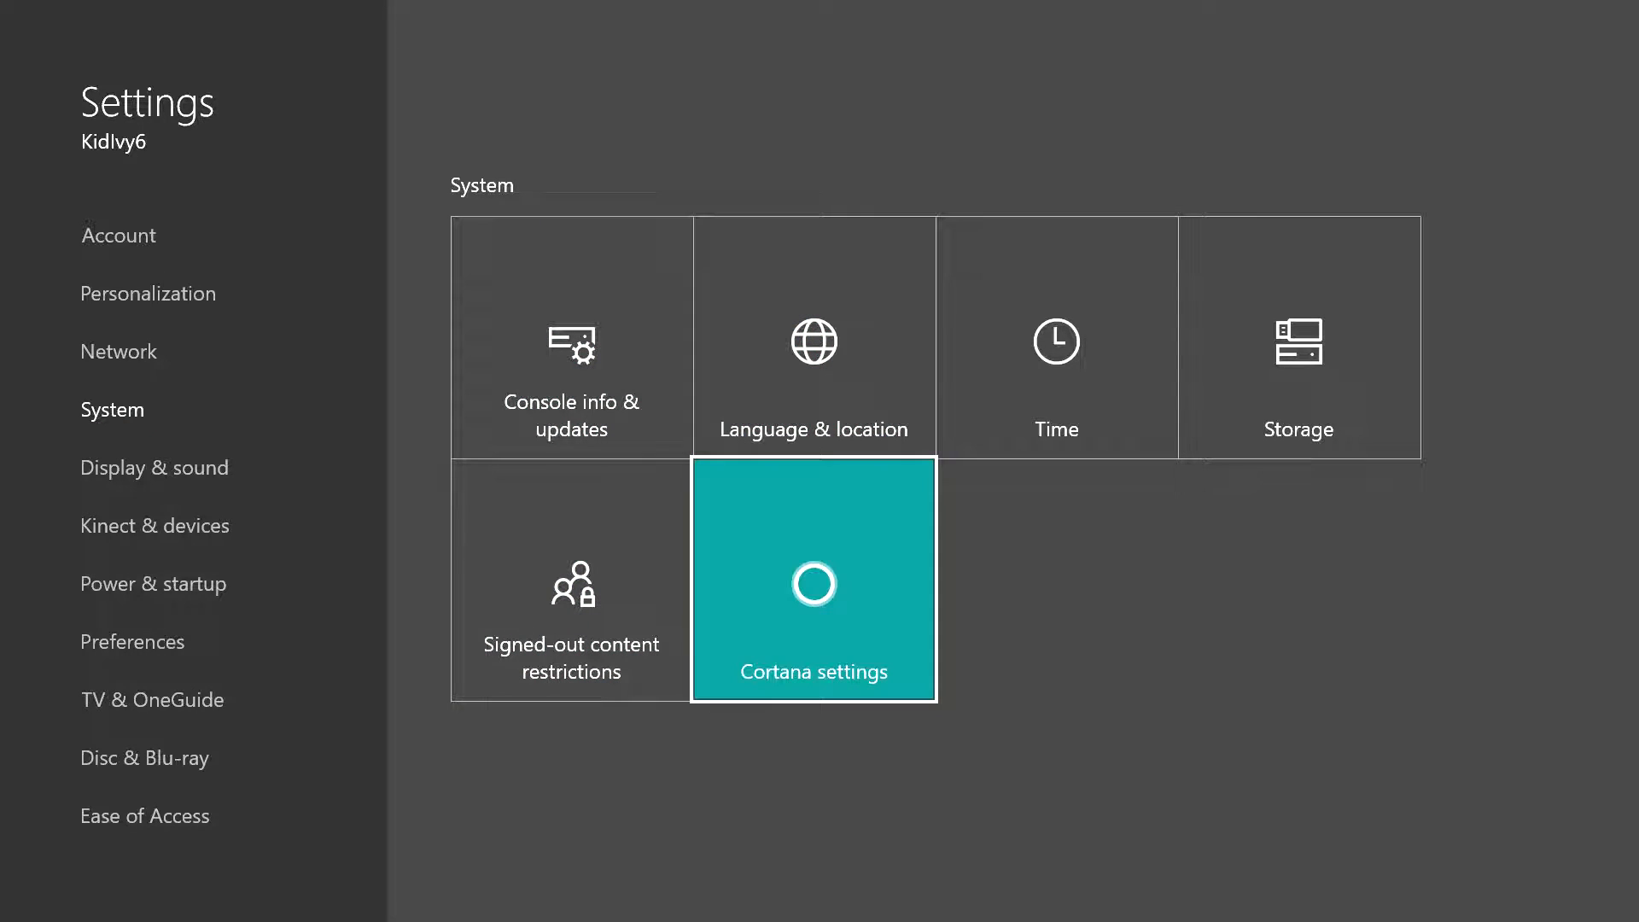
Show the Cortana settings panel from the System section, with Cortana switched on.
click(813, 582)
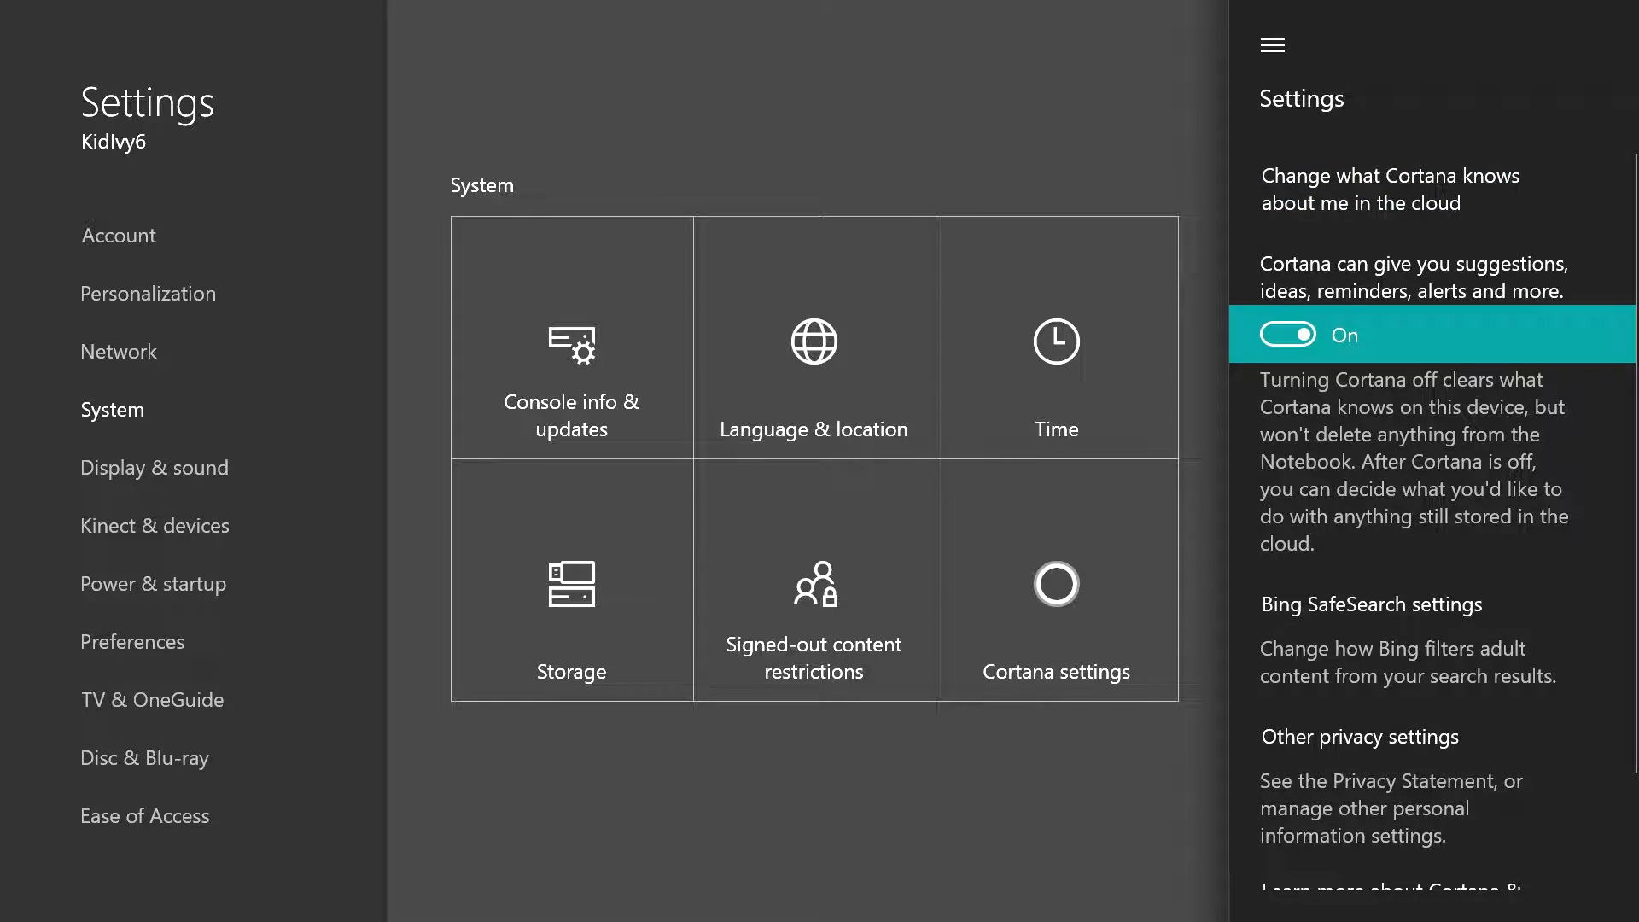
click(1284, 335)
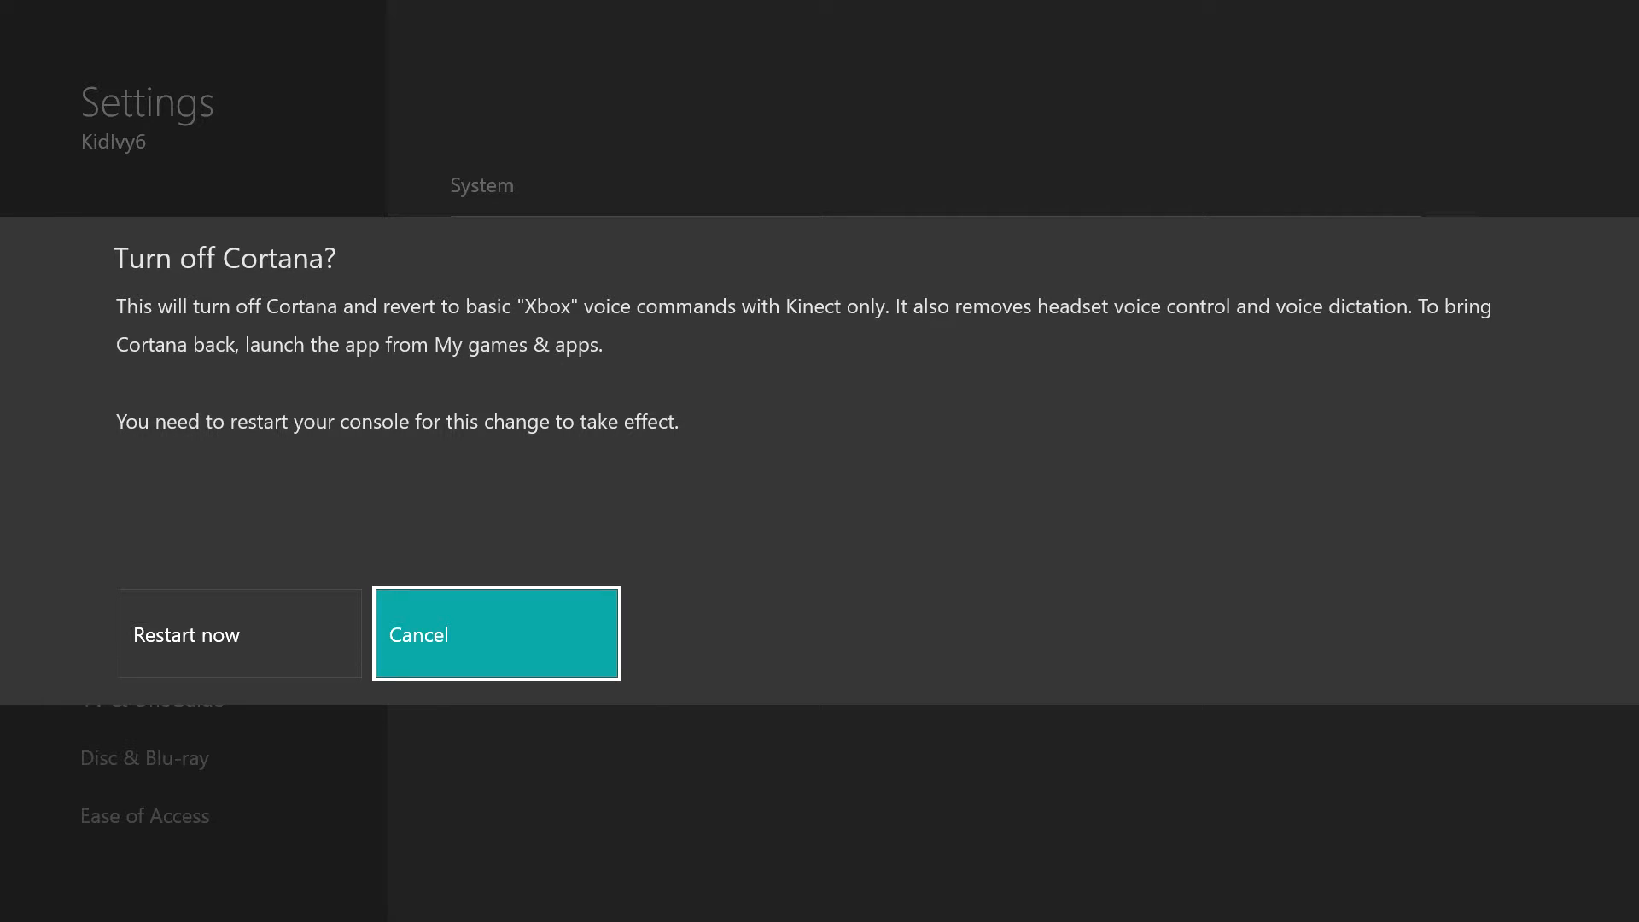
Cancel the Turn off Cortana? prompt so Cortana stays on, then show its home panel via the menu.
click(495, 633)
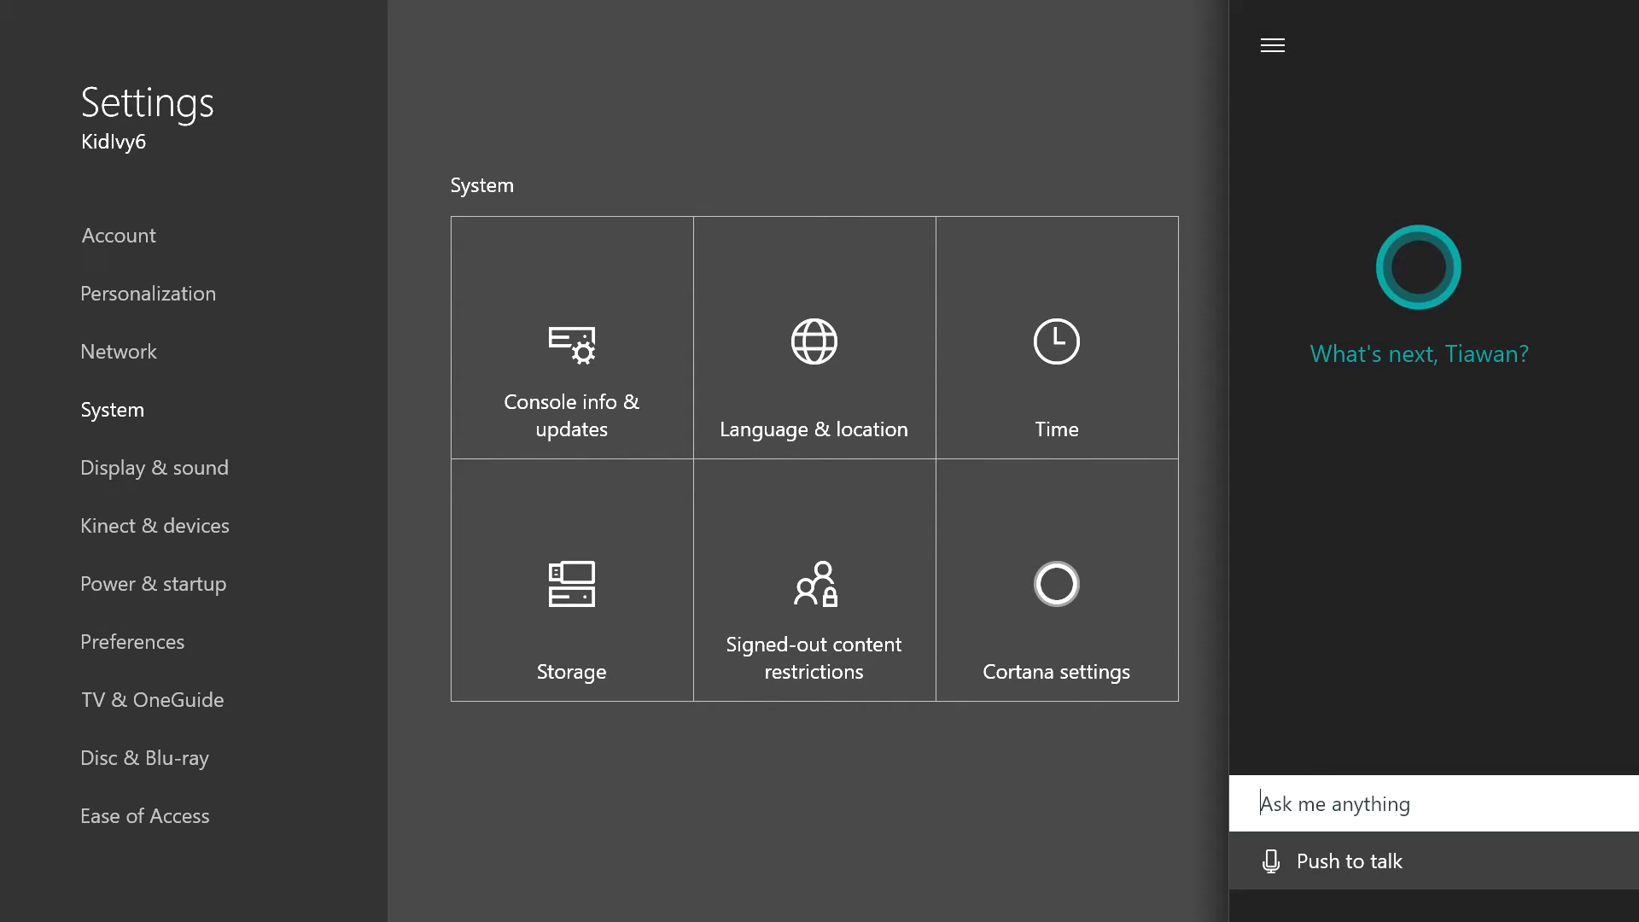
click(1272, 44)
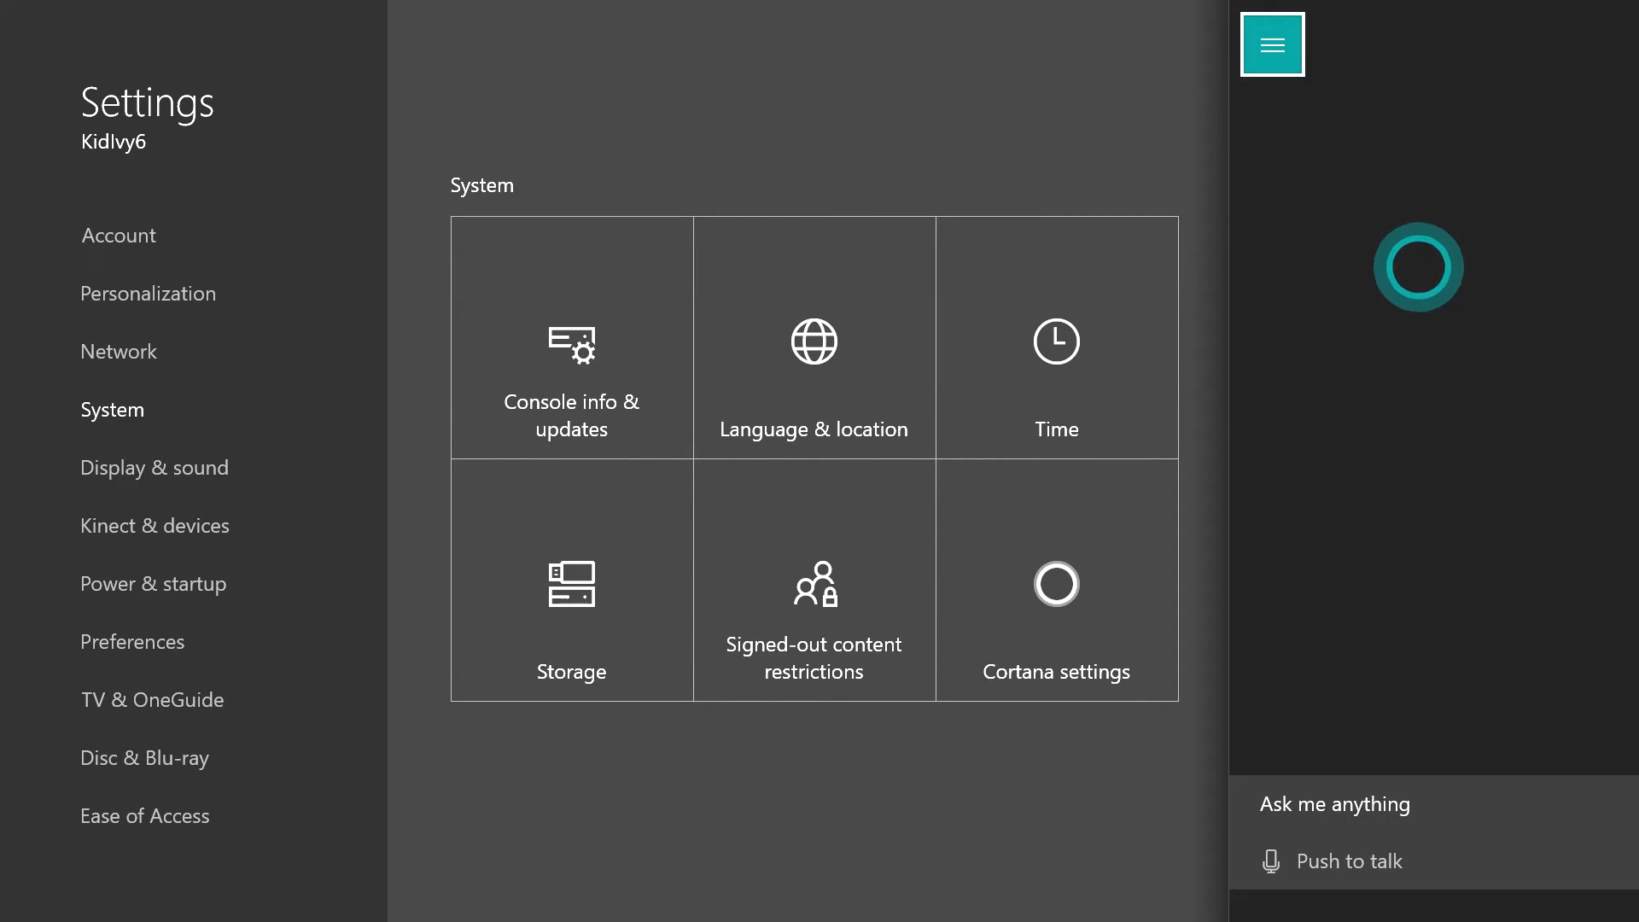